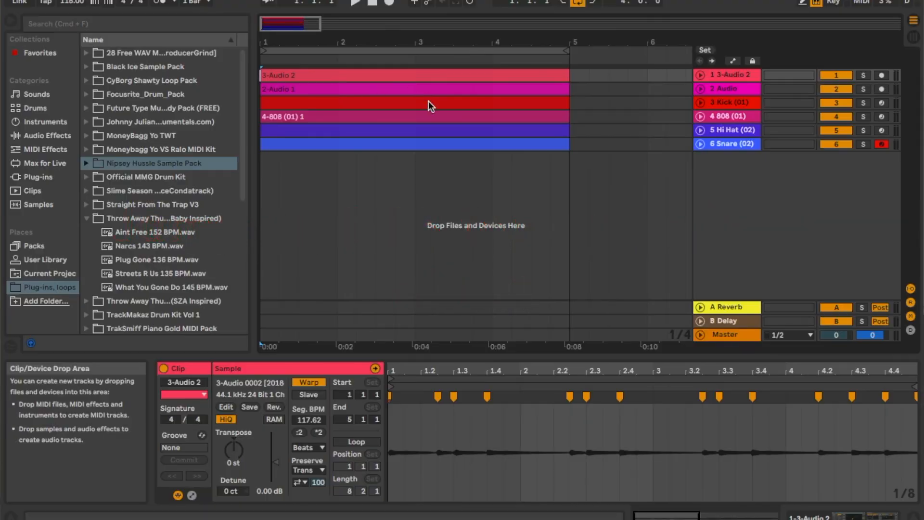
mouse_move(701, 97)
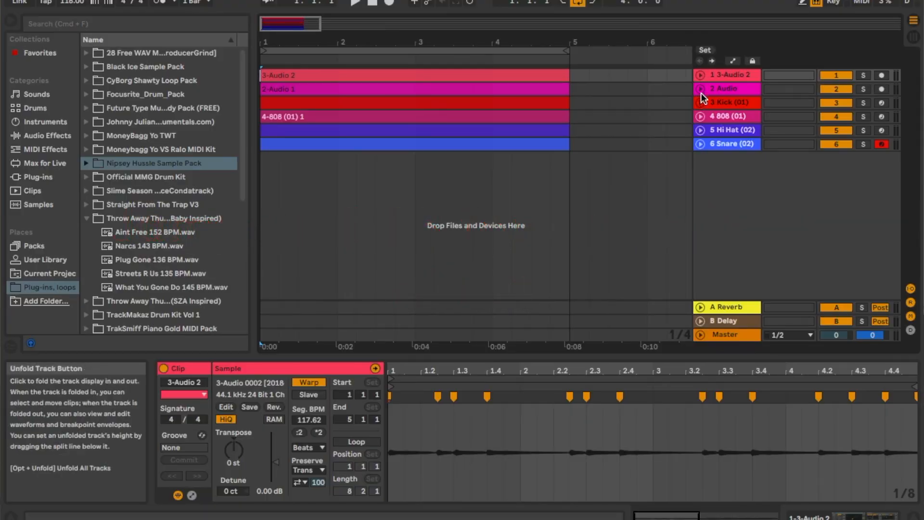
- Unfold the 3-Audio 2 and 2 Audio tracks to full waveform height and select the 2-Audio 1 clip
left_click(699, 76)
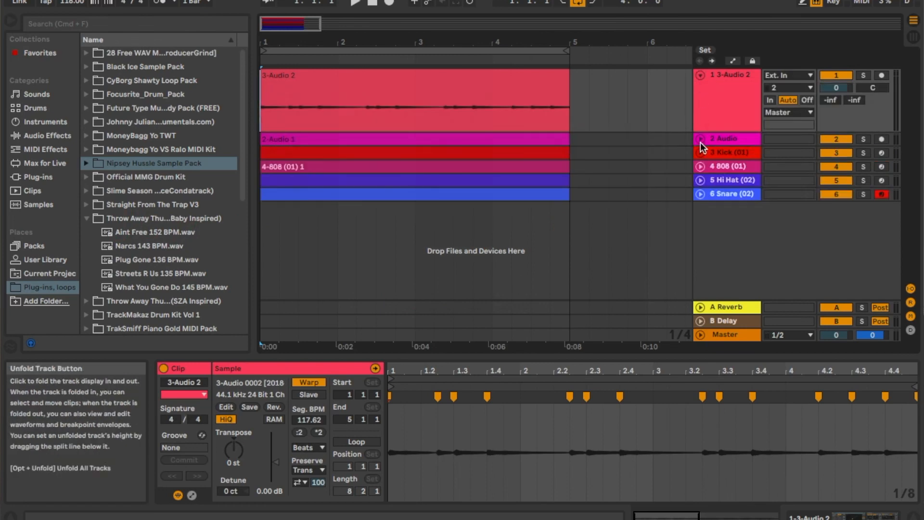
left_click(863, 75)
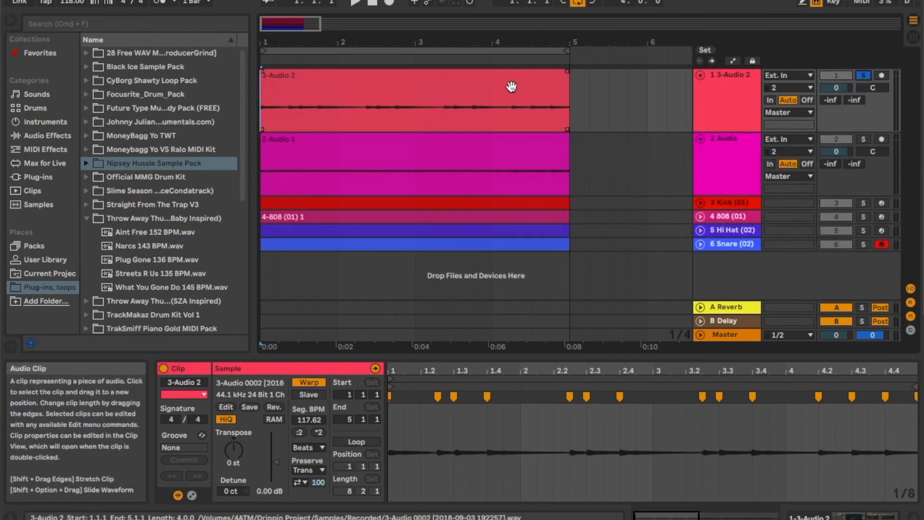
left_click(378, 150)
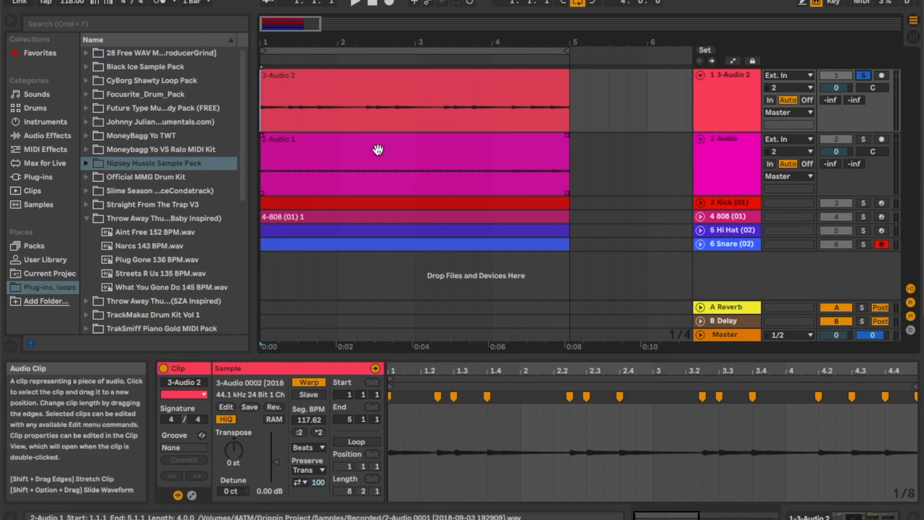
mouse_move(503, 175)
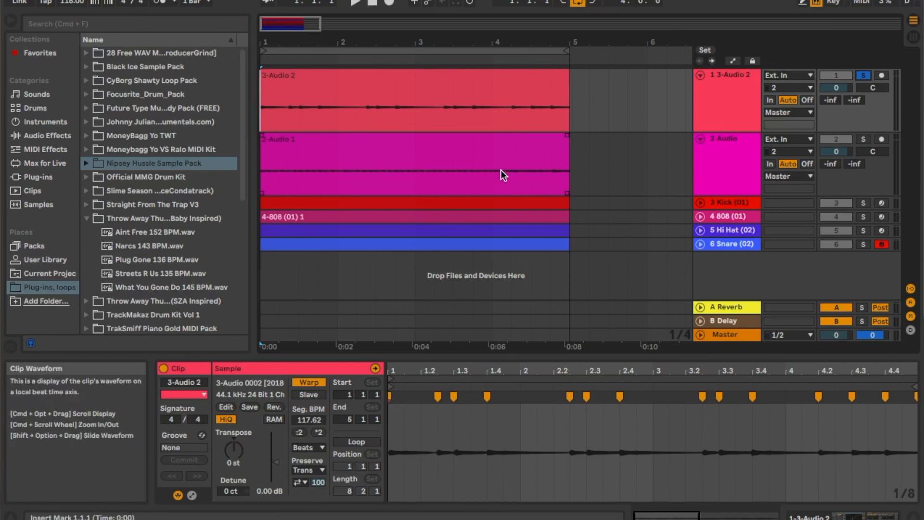
mouse_move(819, 123)
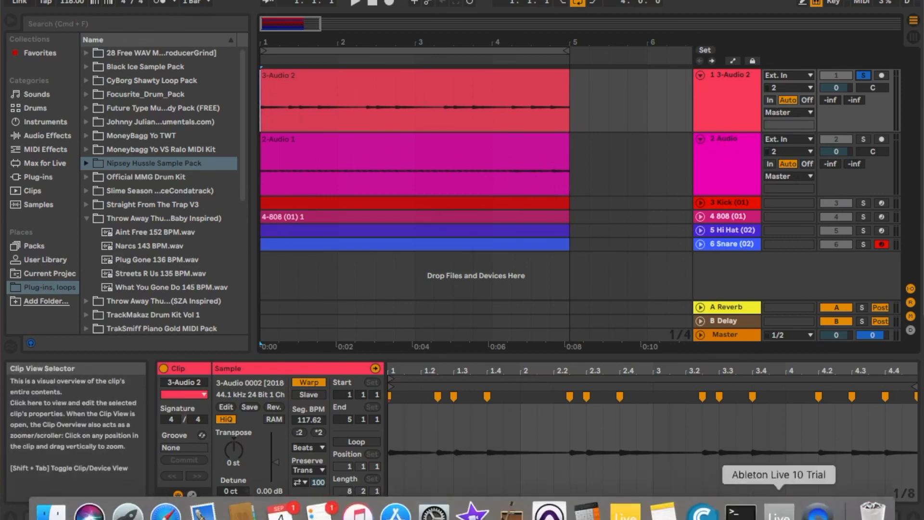
- Show 3-Audio 2's Mix Gel compressor and Six Seconds reverb, play the arrangement from the start, then stop
left_click(727, 100)
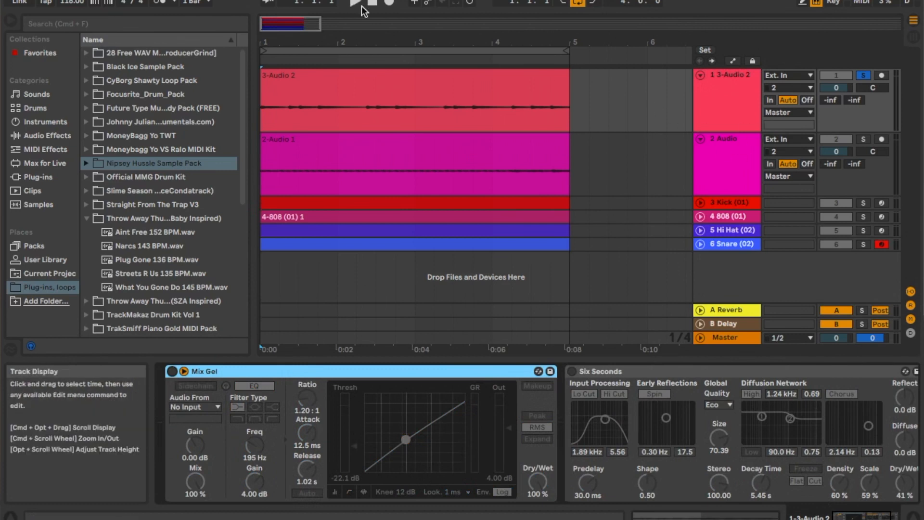
mouse_move(373, 6)
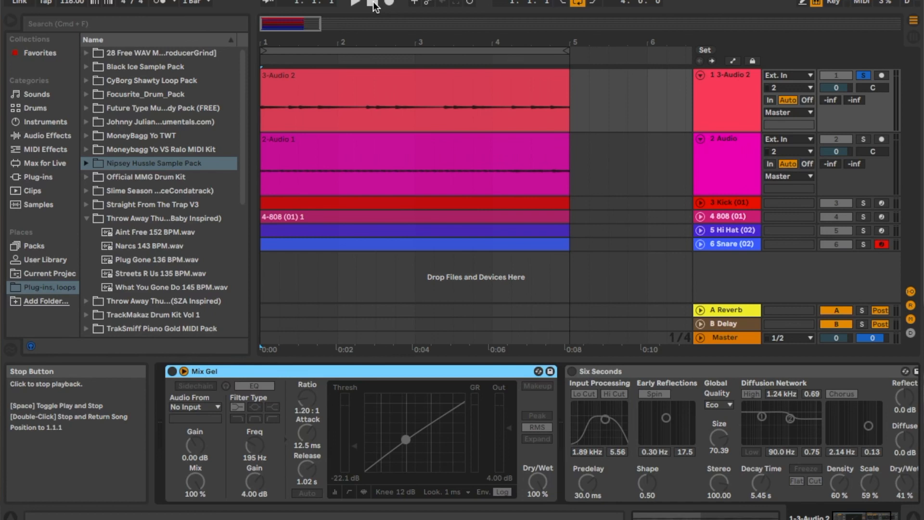
left_click(352, 1)
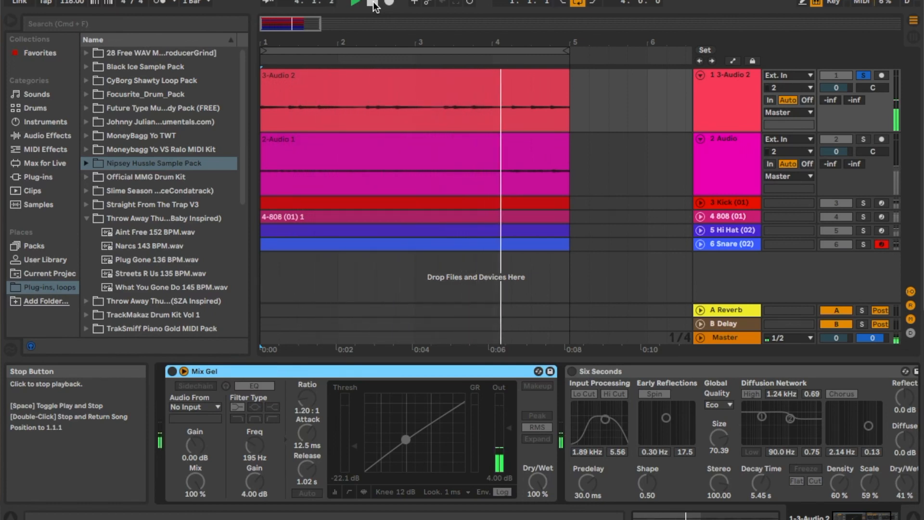
left_click(356, 3)
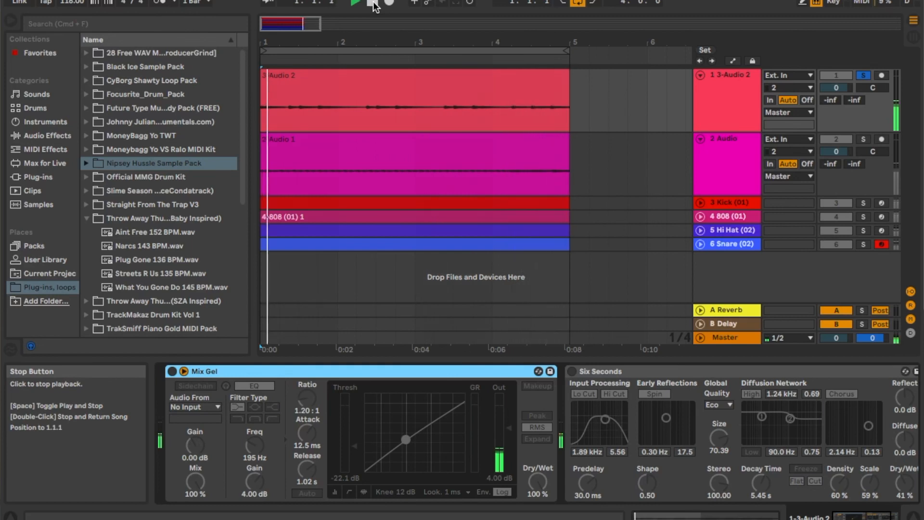
left_click(355, 3)
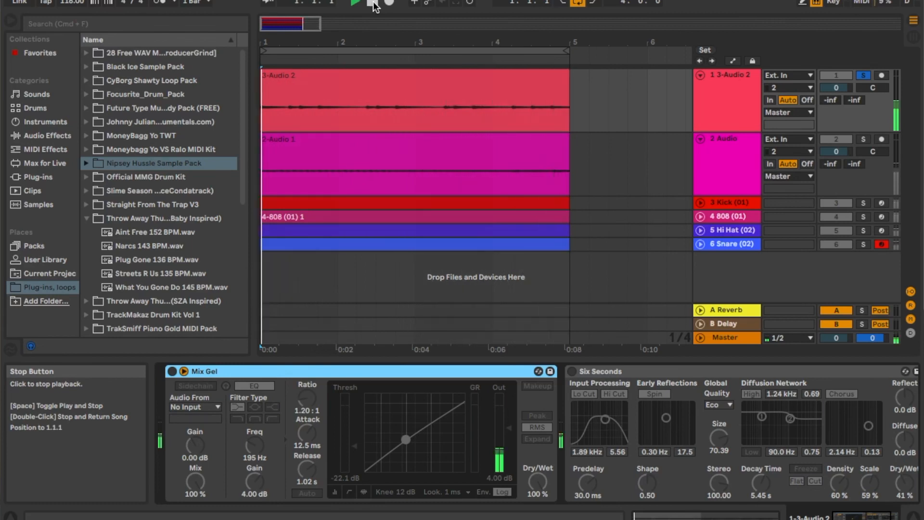
left_click(387, 2)
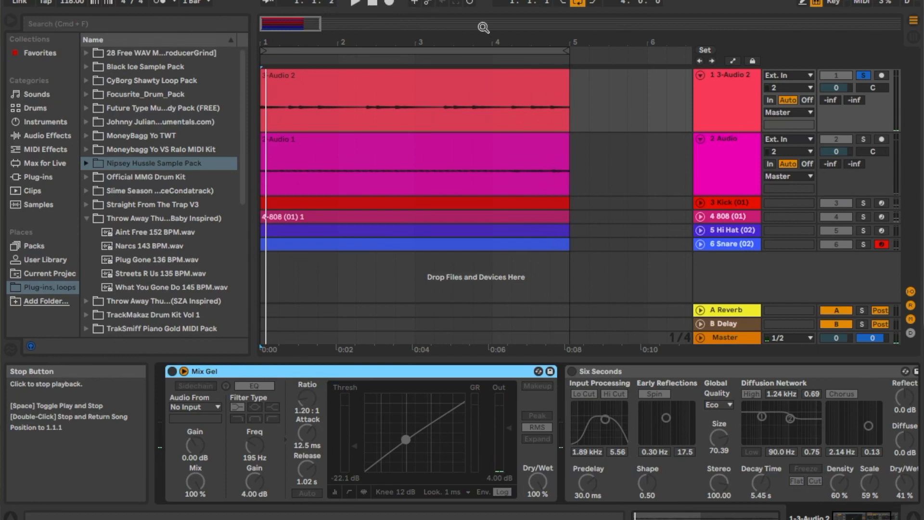
left_click(725, 139)
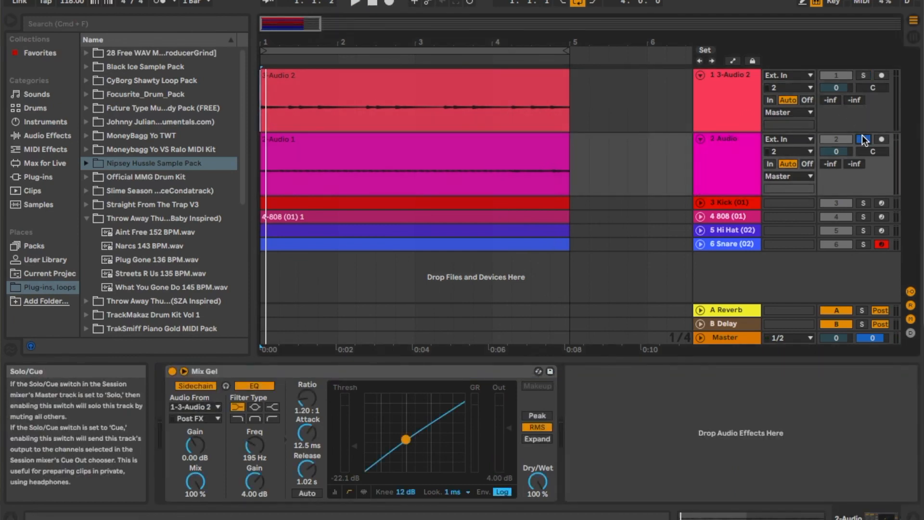
left_click(356, 5)
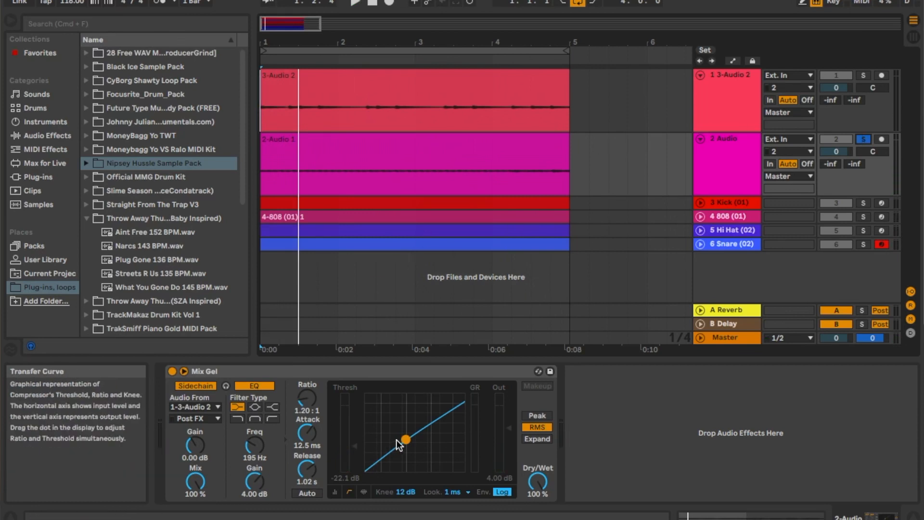
mouse_move(196, 385)
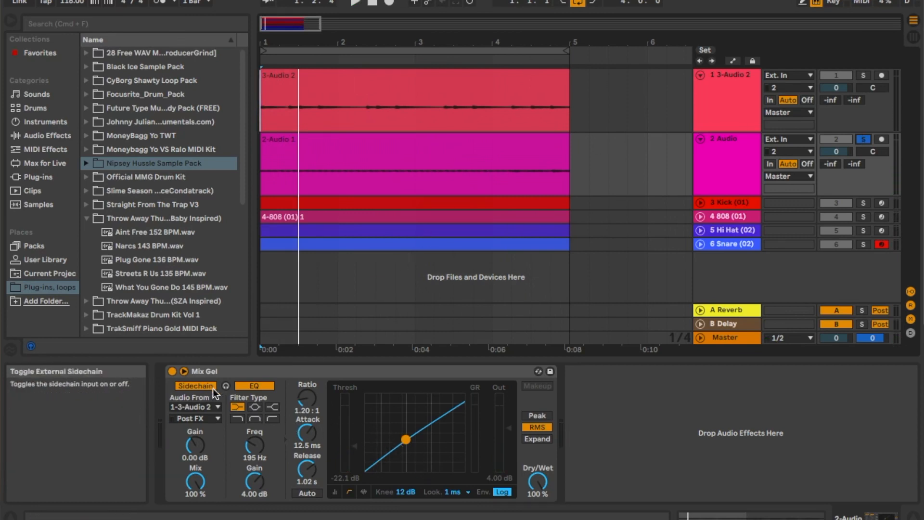
mouse_move(256, 408)
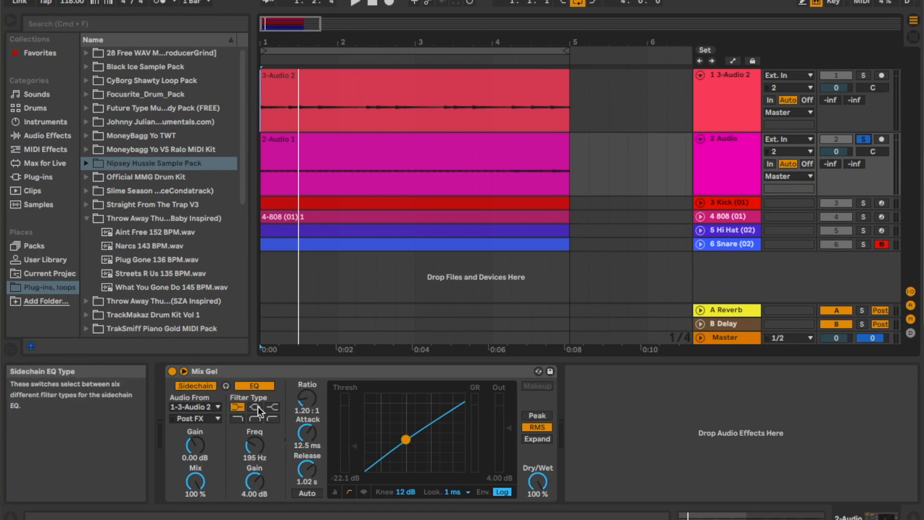
mouse_move(380, 476)
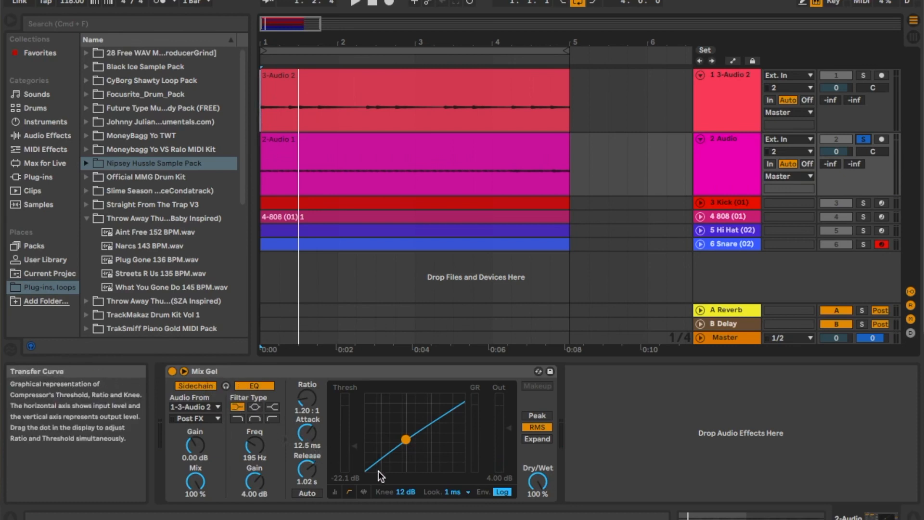
mouse_move(430, 452)
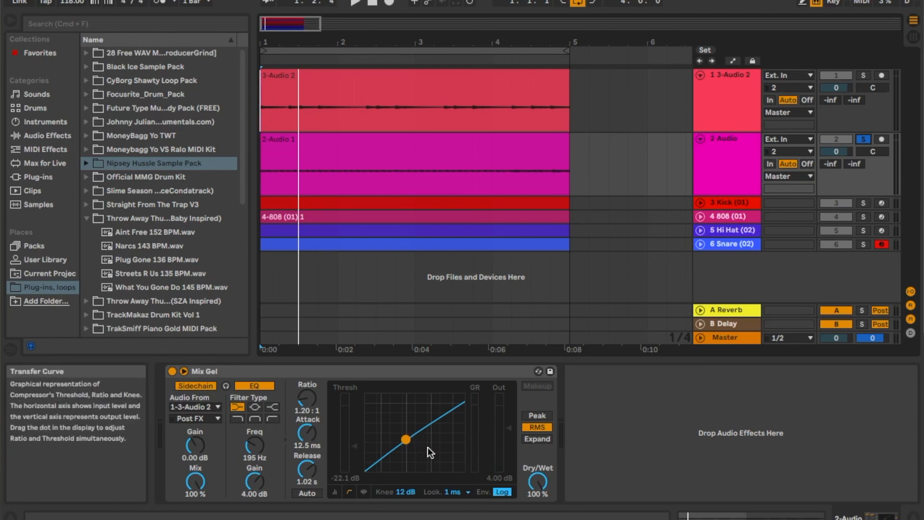
mouse_move(306, 430)
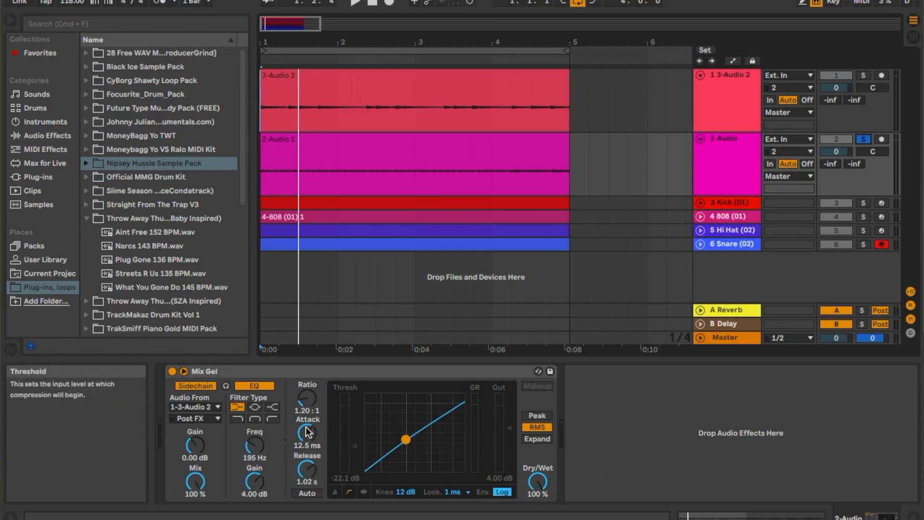
mouse_move(391, 406)
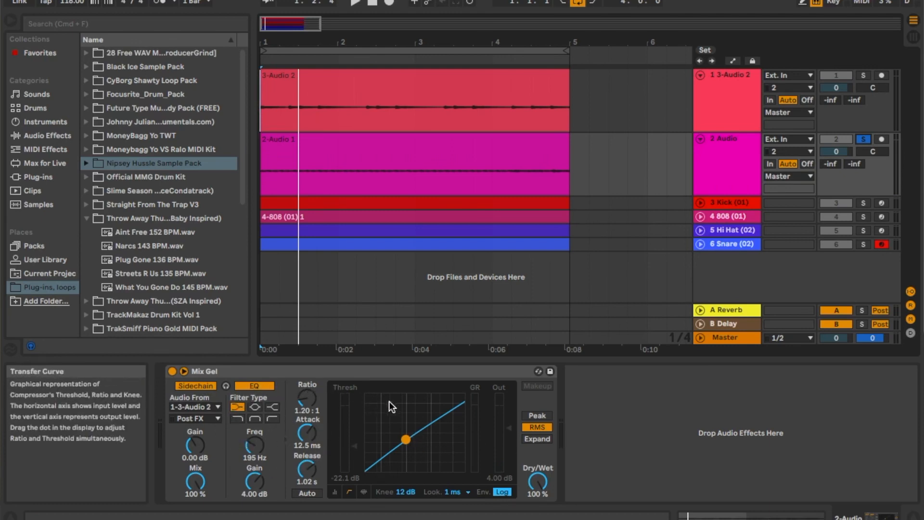
mouse_move(346, 458)
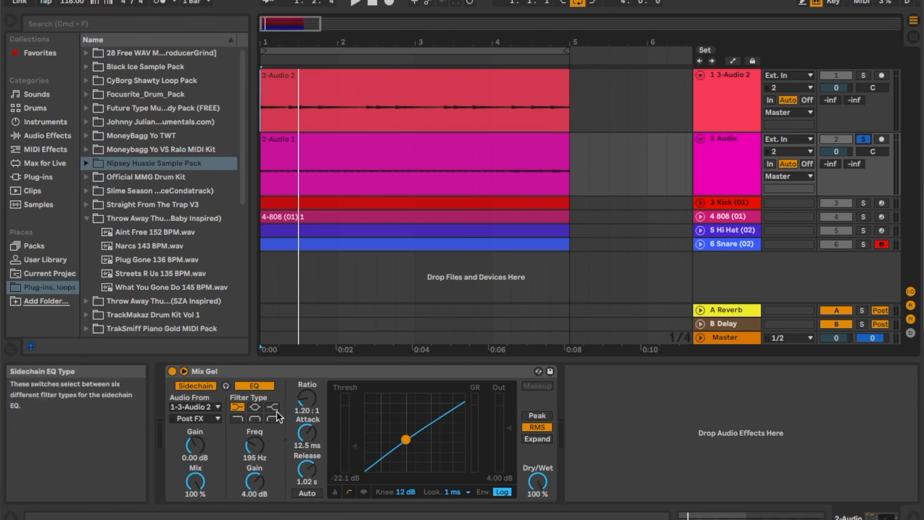
mouse_move(229, 386)
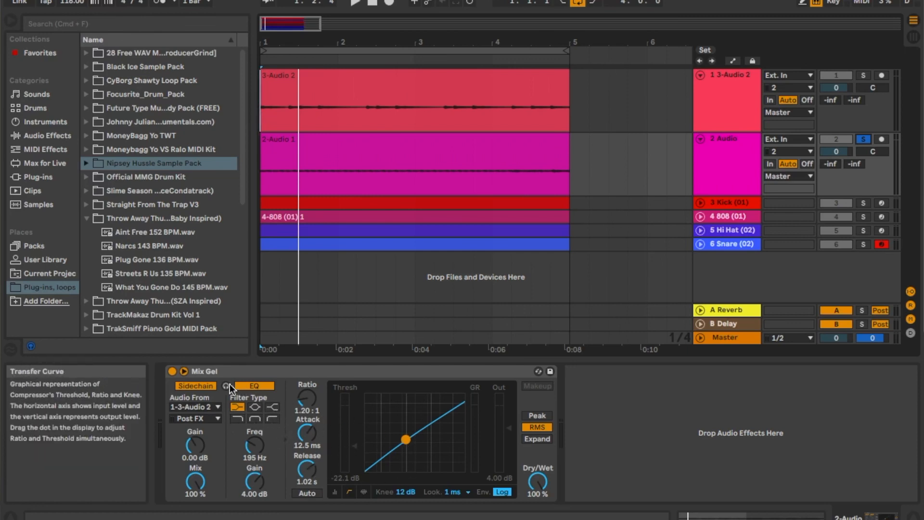
mouse_move(194, 406)
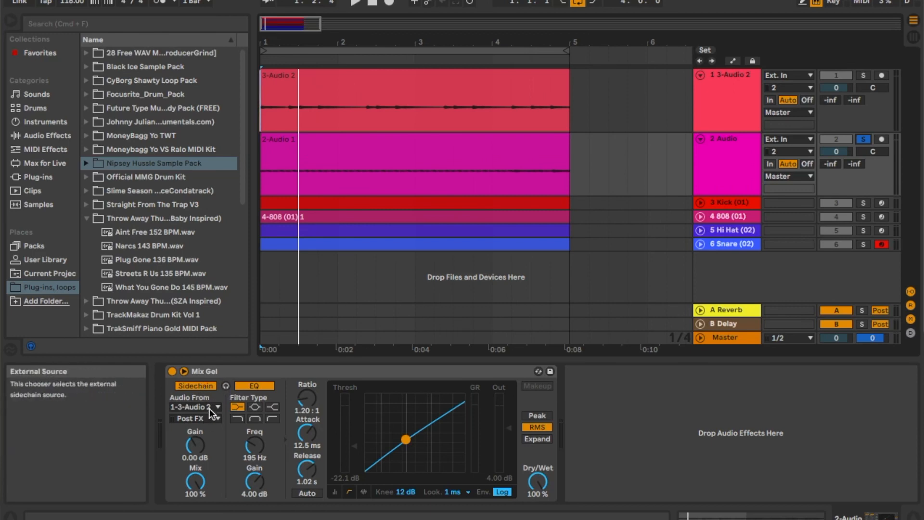
left_click(197, 407)
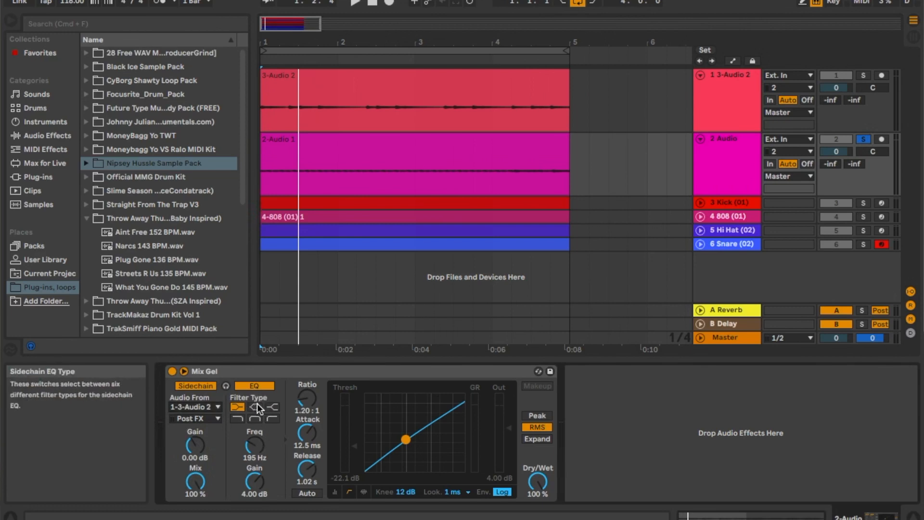
mouse_move(382, 420)
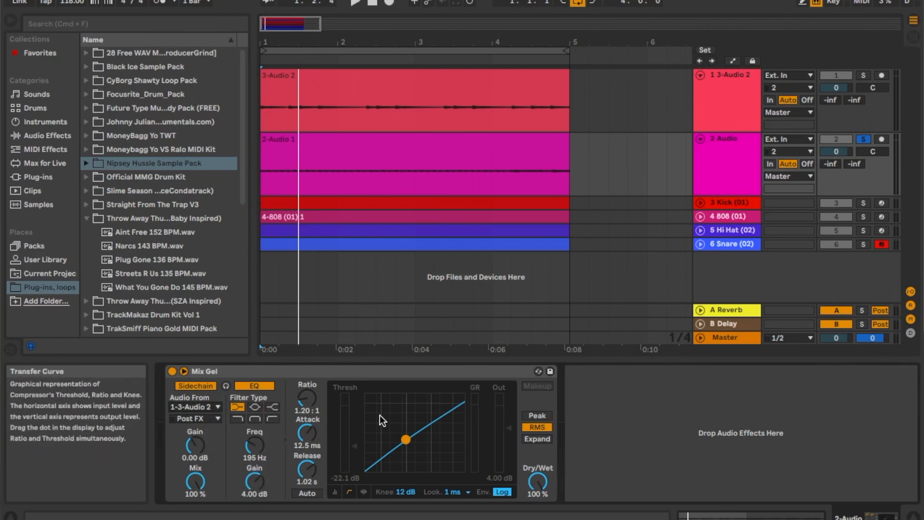
mouse_move(508, 444)
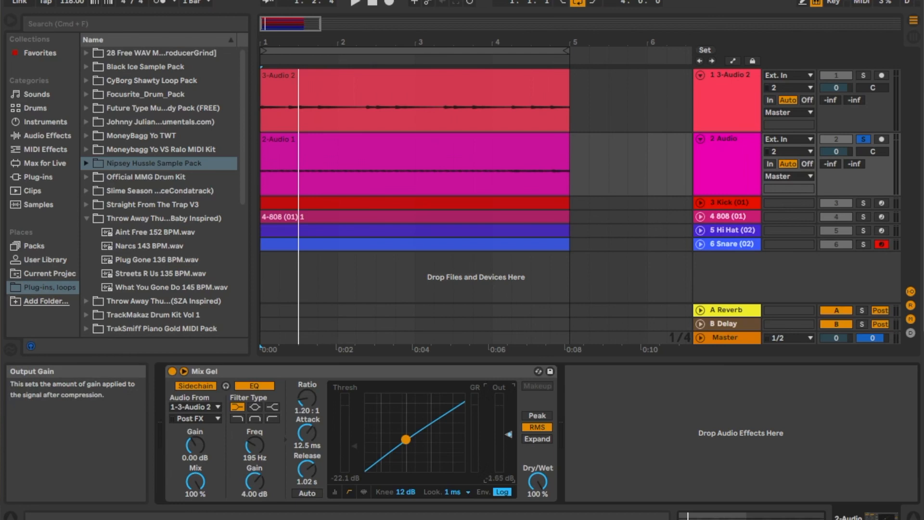
mouse_move(510, 439)
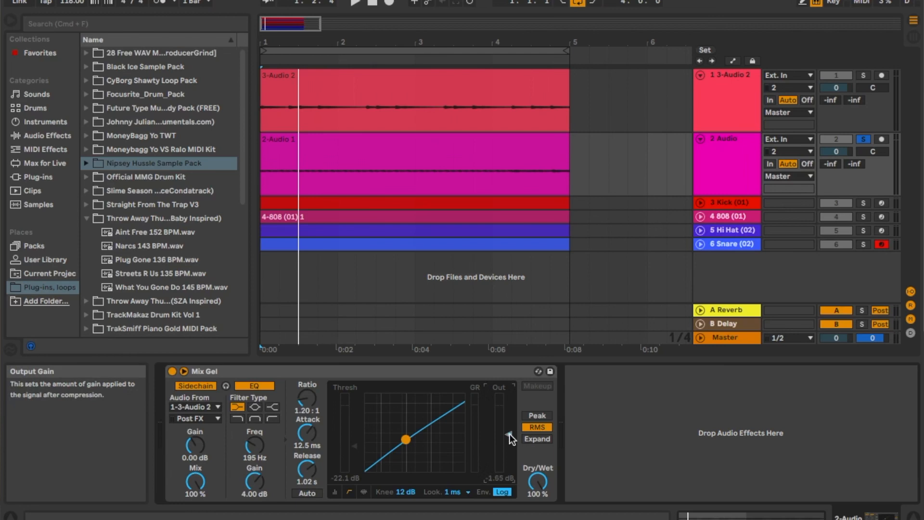
mouse_move(495, 474)
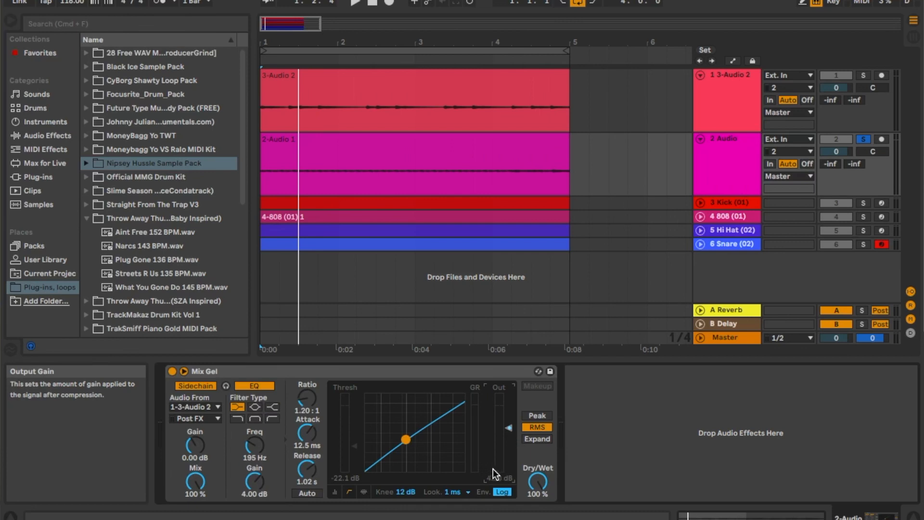
mouse_move(536, 386)
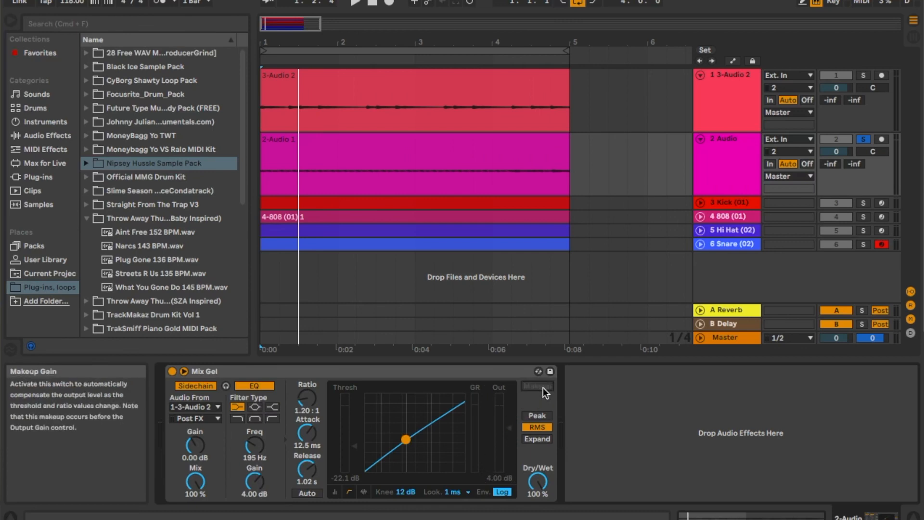
mouse_move(536, 415)
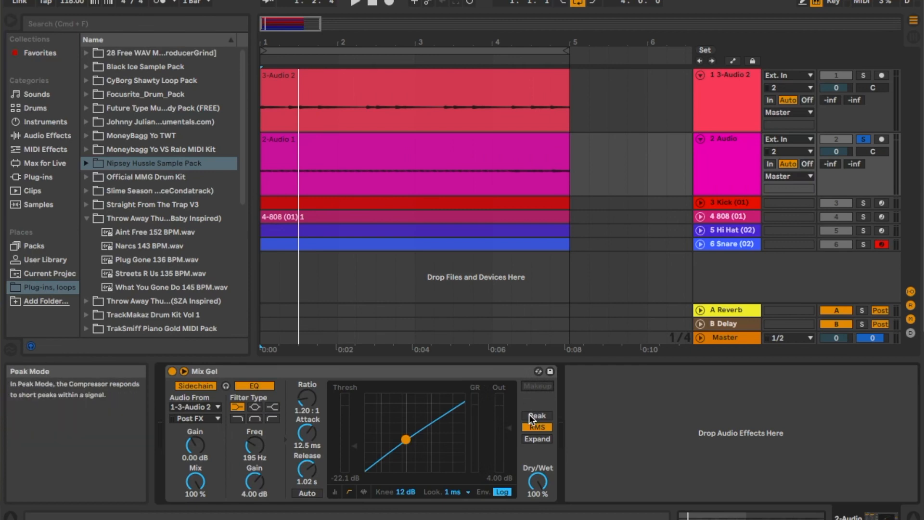
mouse_move(561, 410)
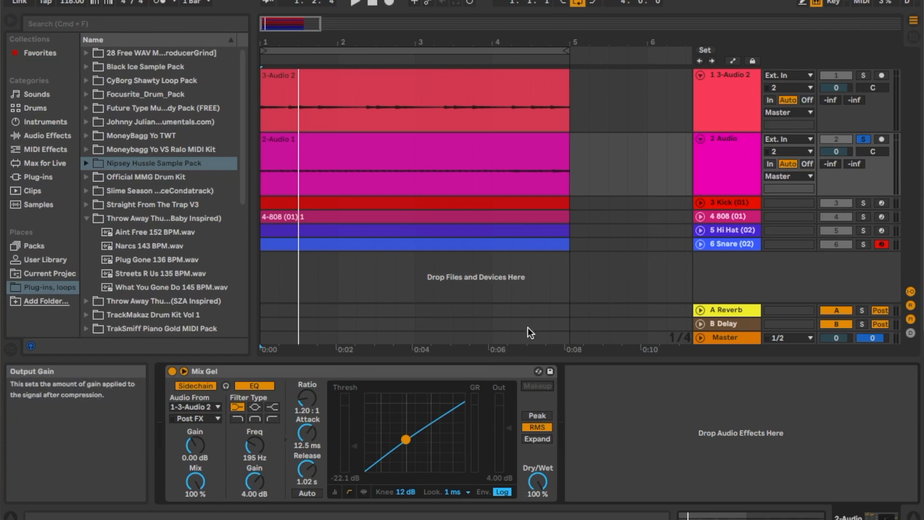
mouse_move(723, 146)
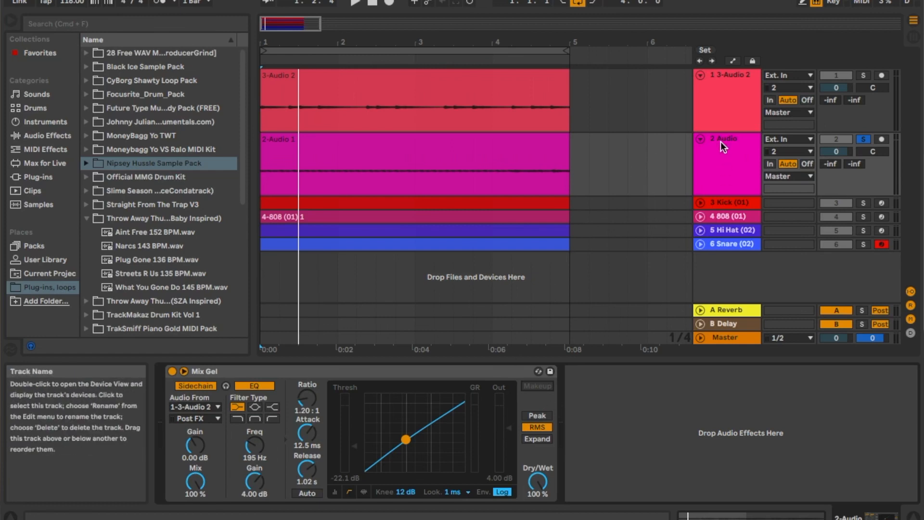
mouse_move(864, 140)
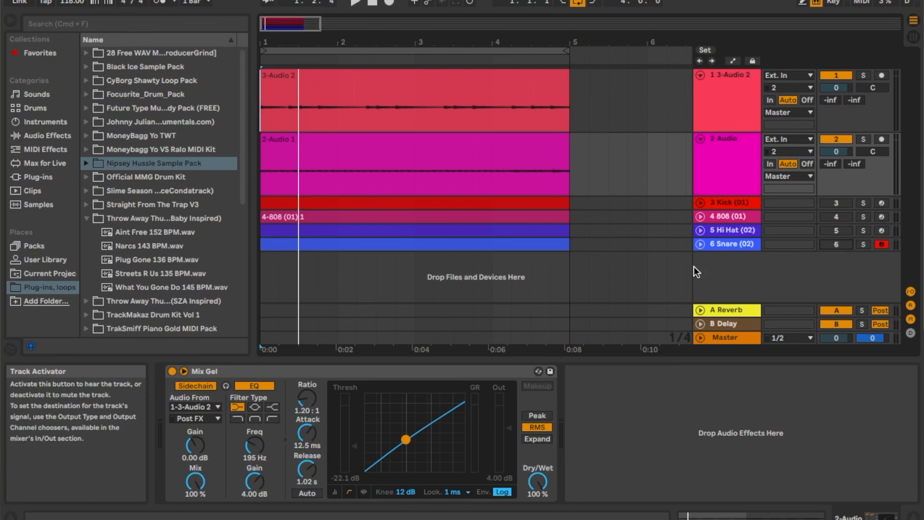
mouse_move(795, 70)
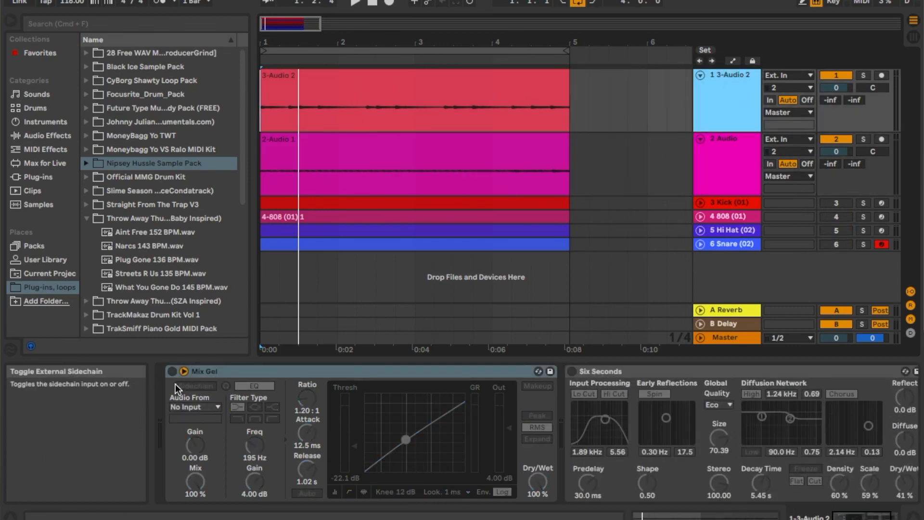
- Reveal the Six Seconds reverb in full on 3-Audio 2 and restart playback from the beginning
left_click(171, 371)
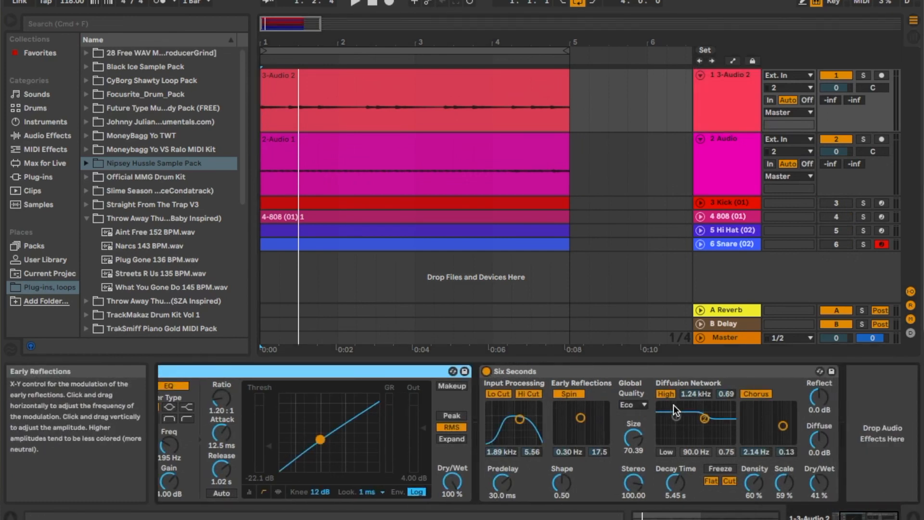
mouse_move(691, 337)
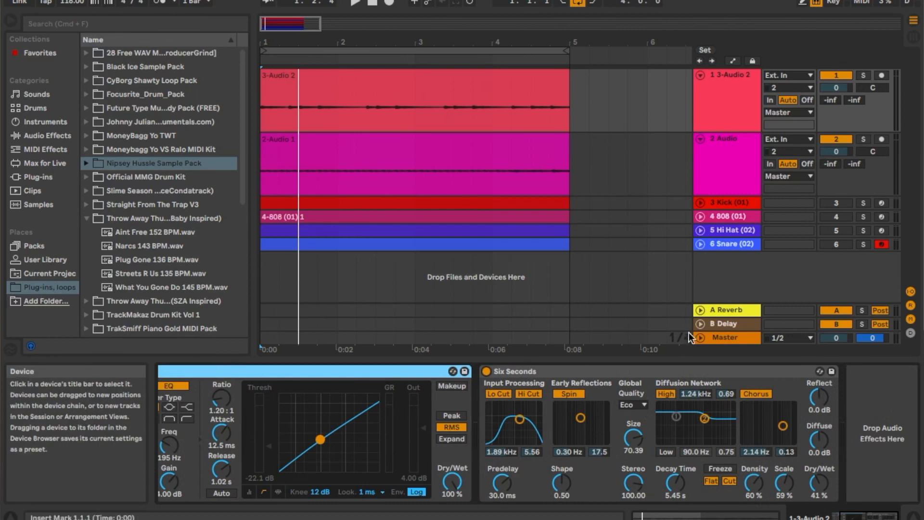
mouse_move(678, 188)
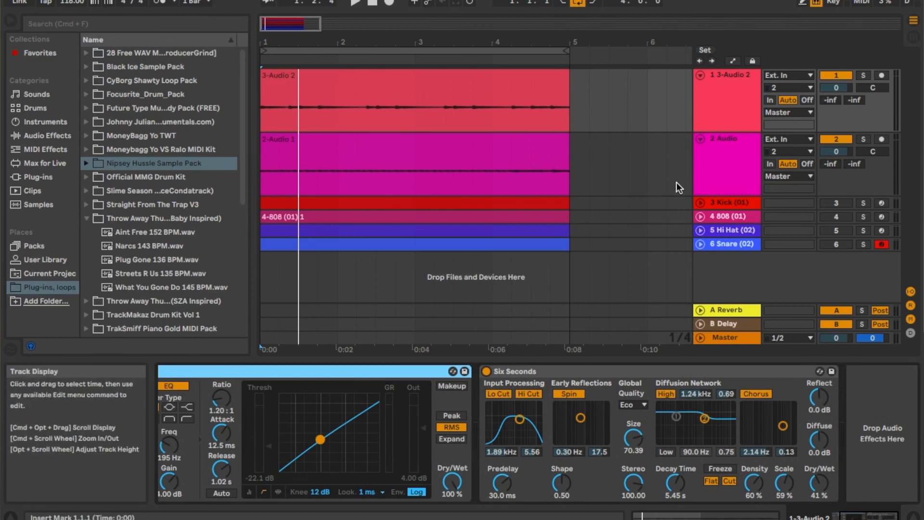
left_click(355, 3)
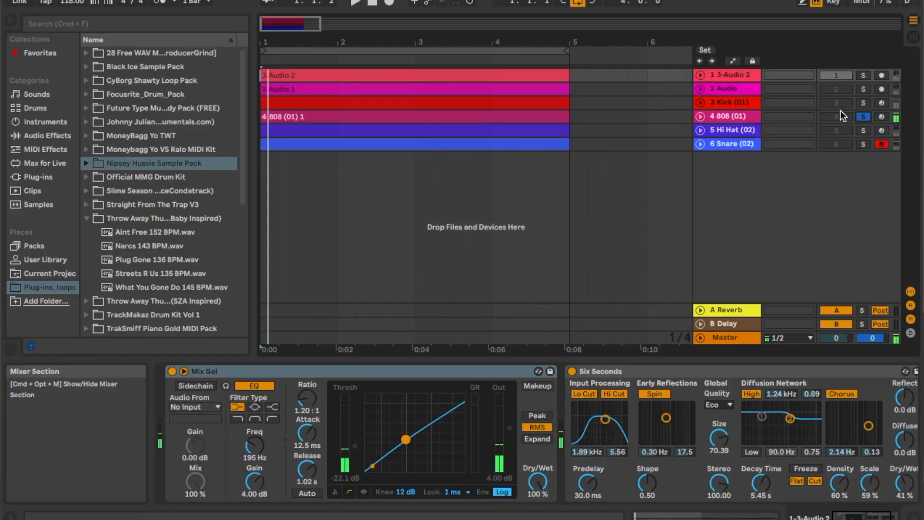
- Browse the 808, 2 Audio, 3-Audio 2 and Kick (01) devices, ending on the 808's sidechained Mix Gel and Kick Boom
left_click(728, 117)
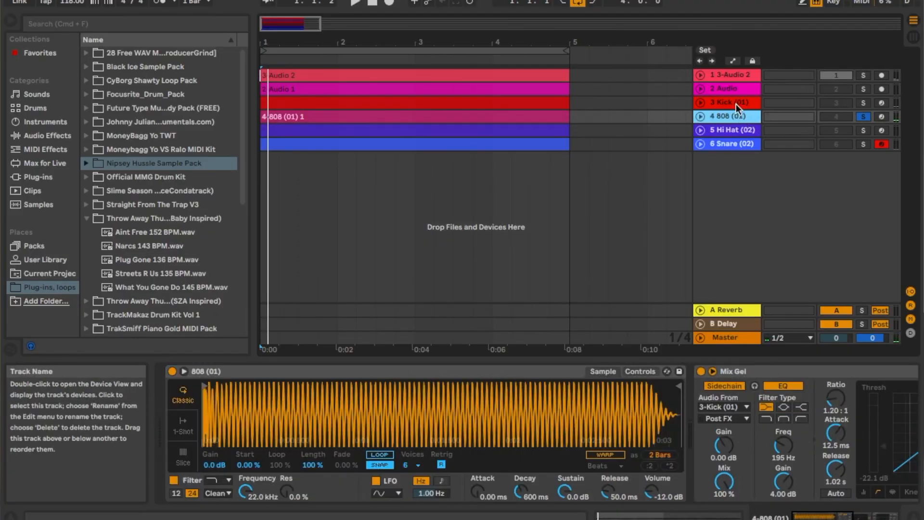
left_click(726, 88)
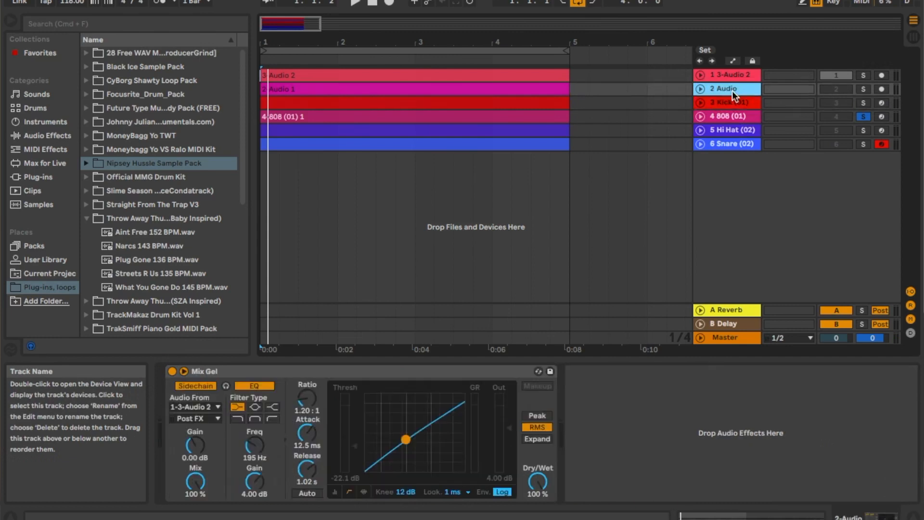
left_click(726, 88)
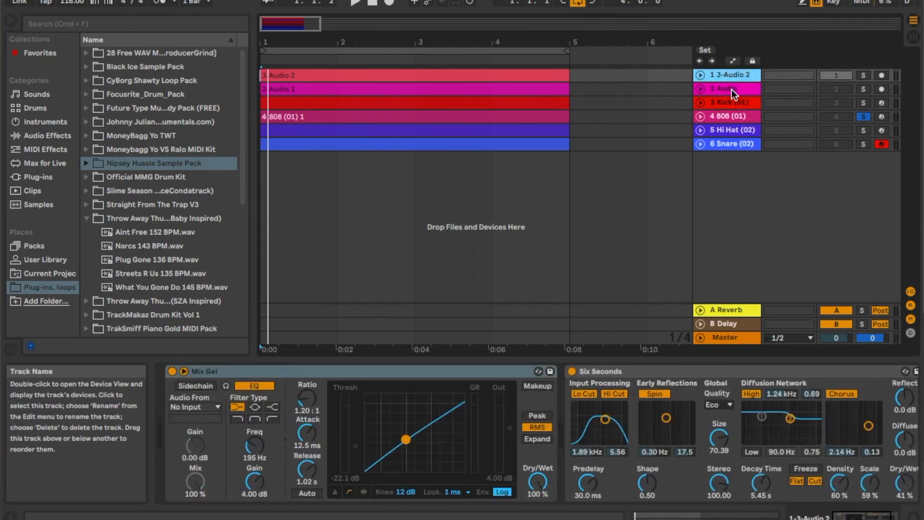
left_click(725, 88)
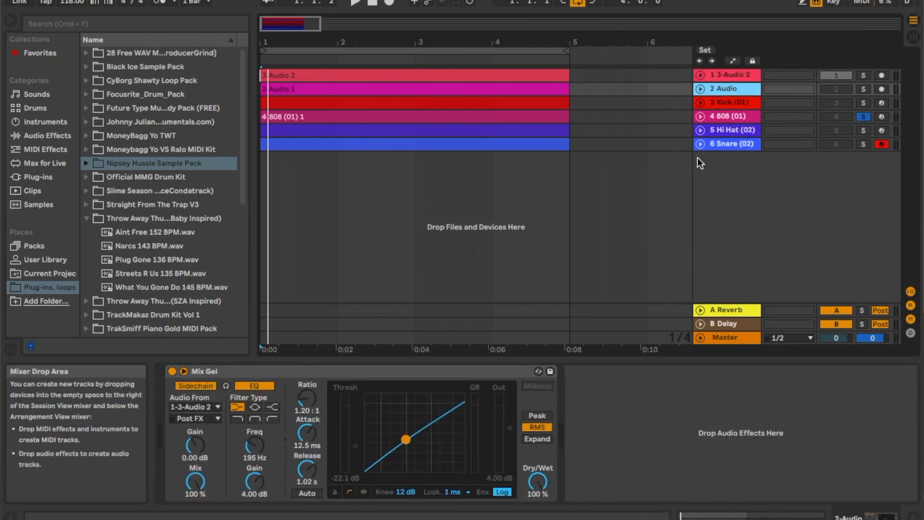
left_click(725, 102)
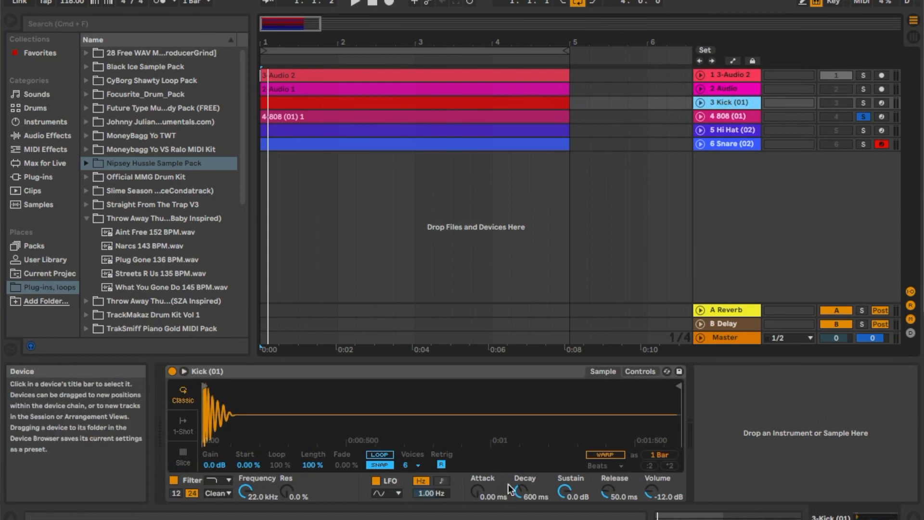
mouse_move(714, 326)
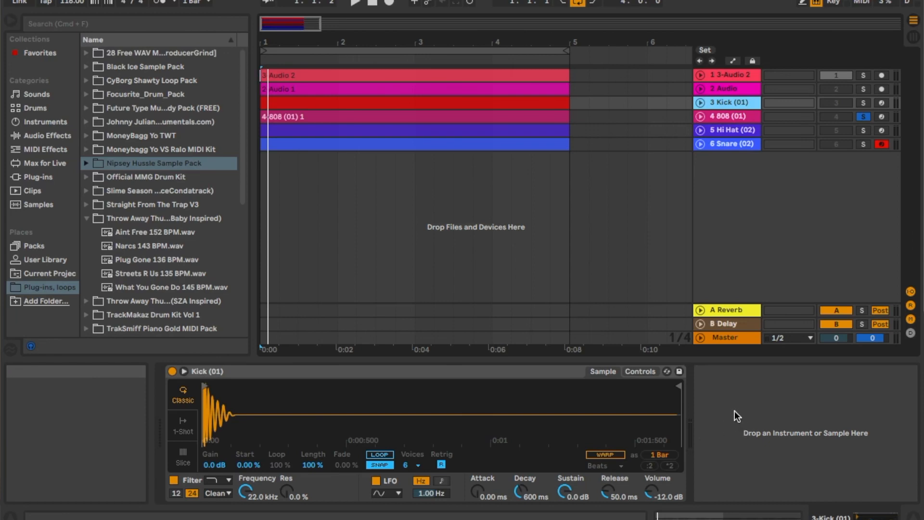
mouse_move(509, 296)
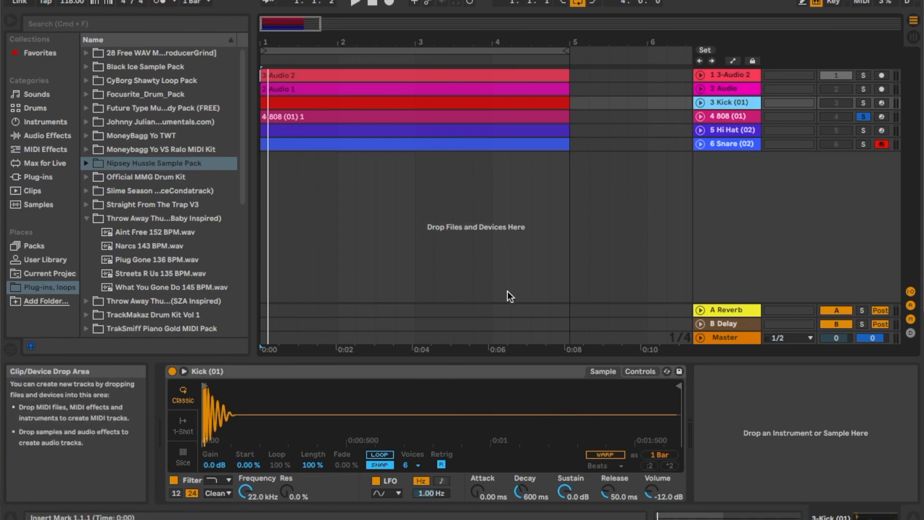
left_click(728, 116)
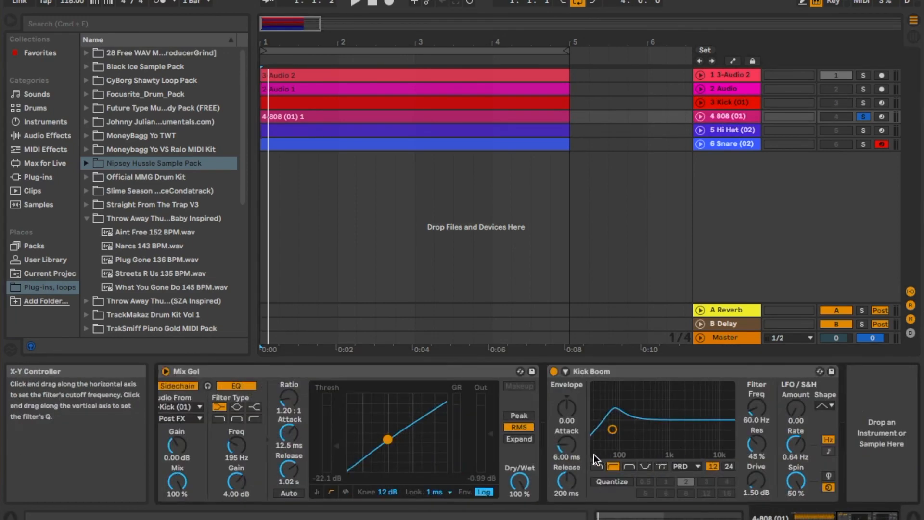
mouse_move(288, 411)
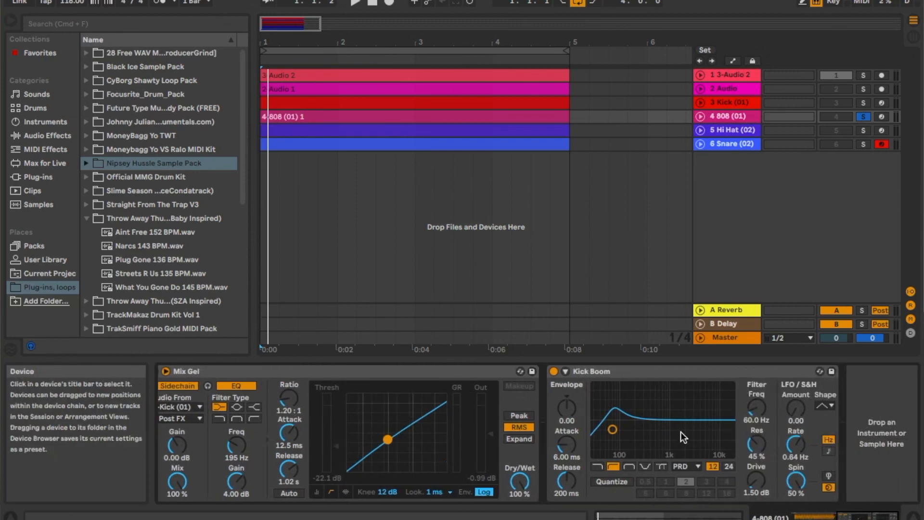
mouse_move(674, 442)
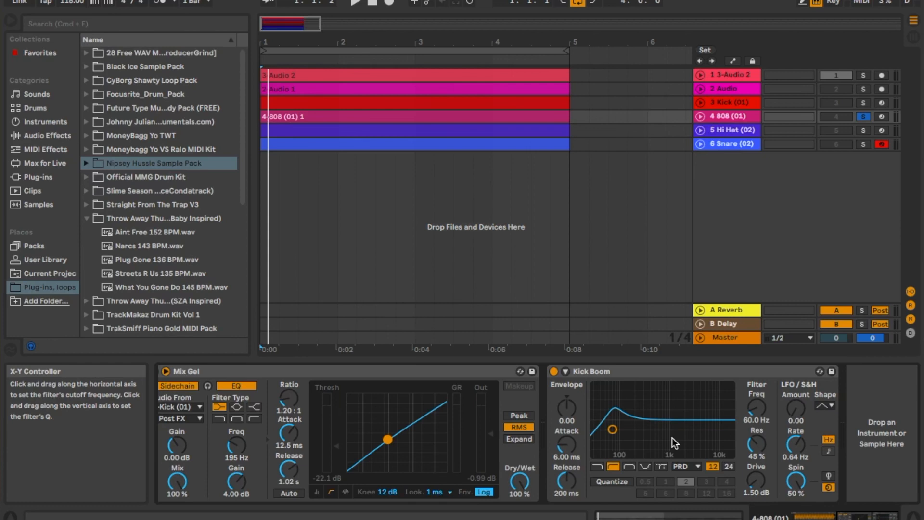
mouse_move(691, 415)
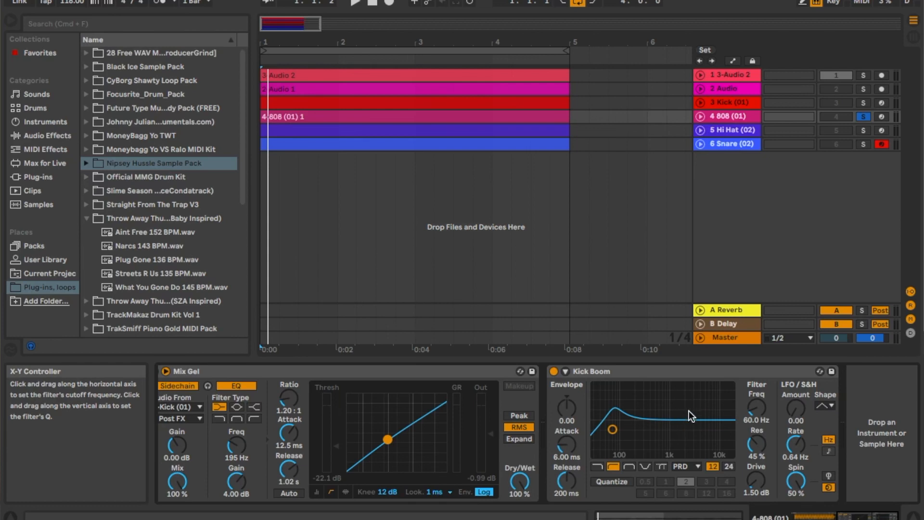
mouse_move(700, 275)
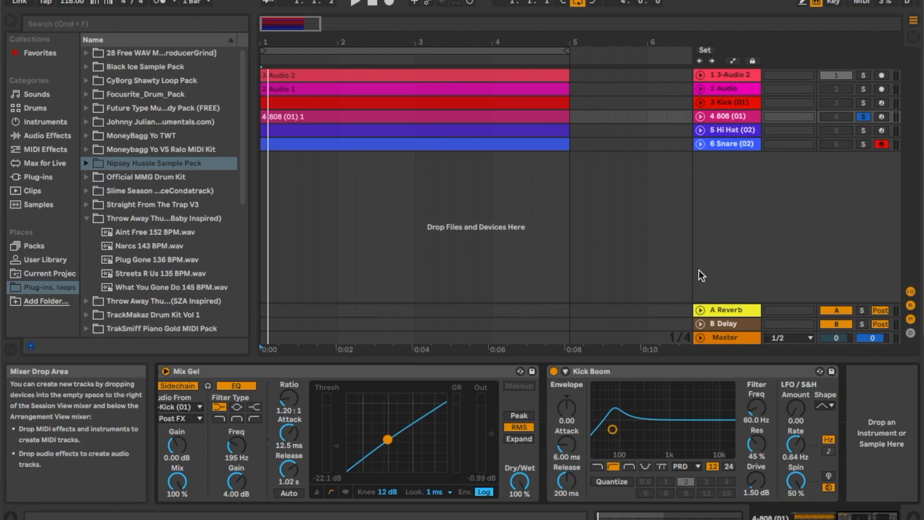
mouse_move(861, 124)
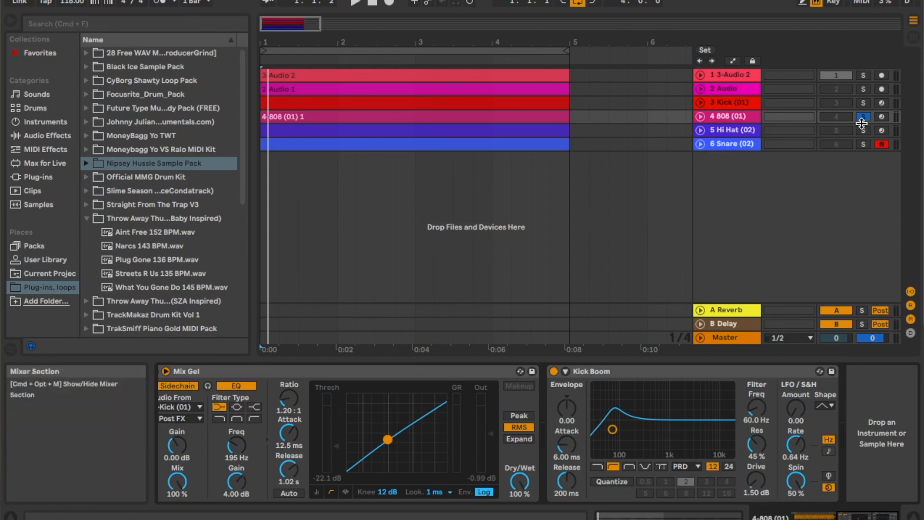
mouse_move(862, 130)
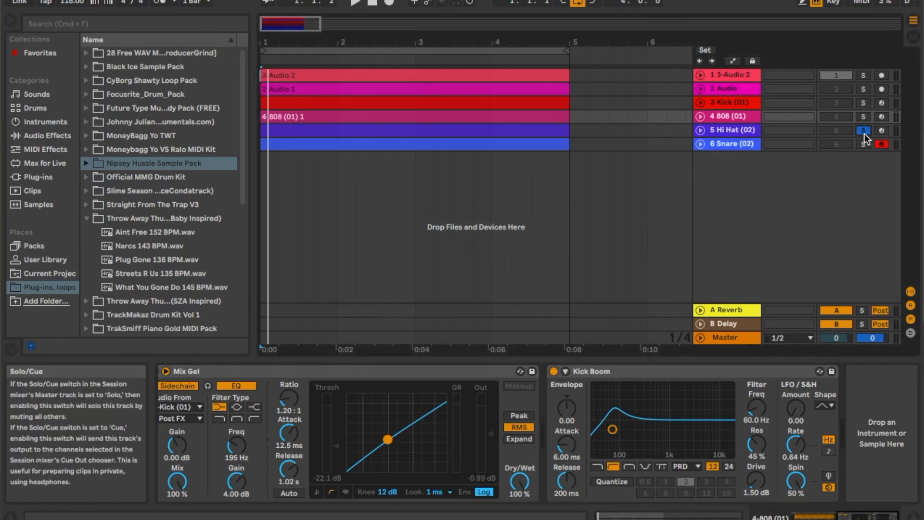
- Solo the Hi Hat (02) track and play back its Simpler sample alone
left_click(728, 129)
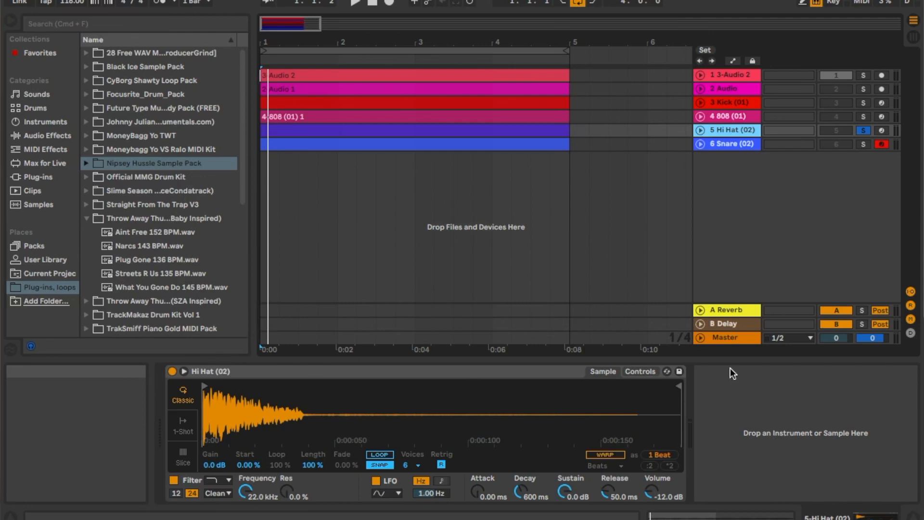
left_click(356, 5)
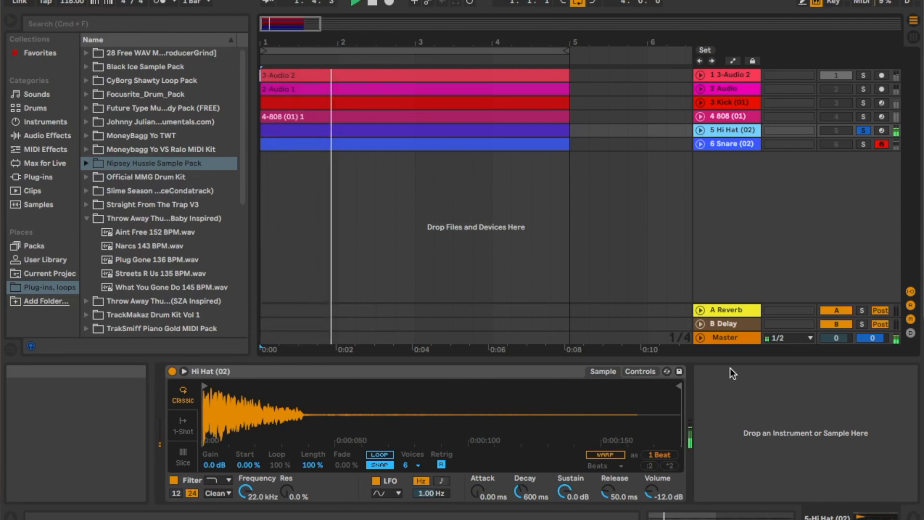